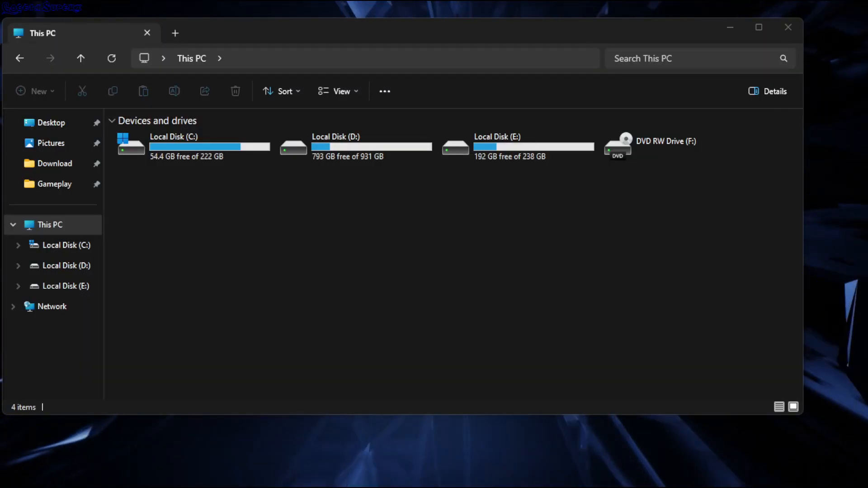
Open the Remove_Home registry file in Notepad to view its HubMode and namespace keys
left_click(50, 122)
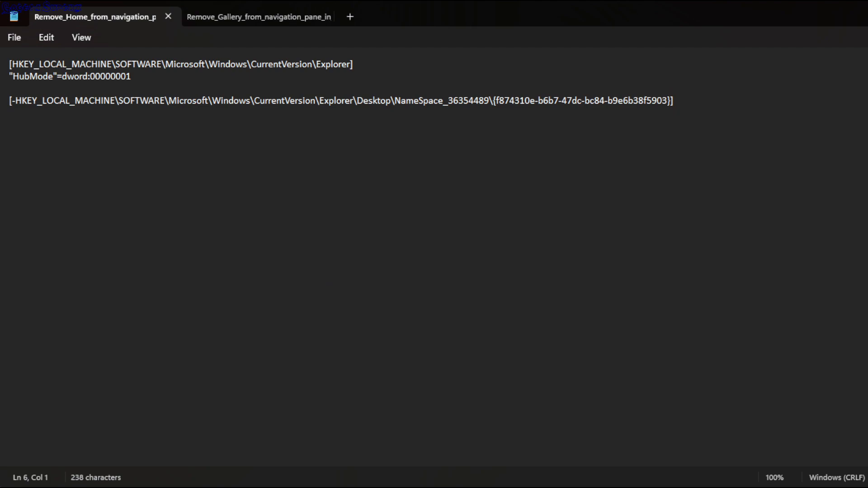
Select all of the Home removal text and compare it with the Gallery removal tab
key("ctrl+a")
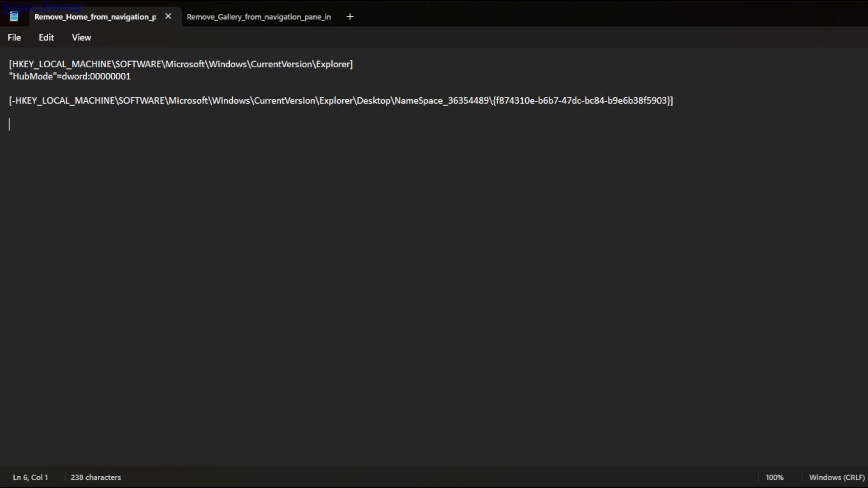
left_click(257, 16)
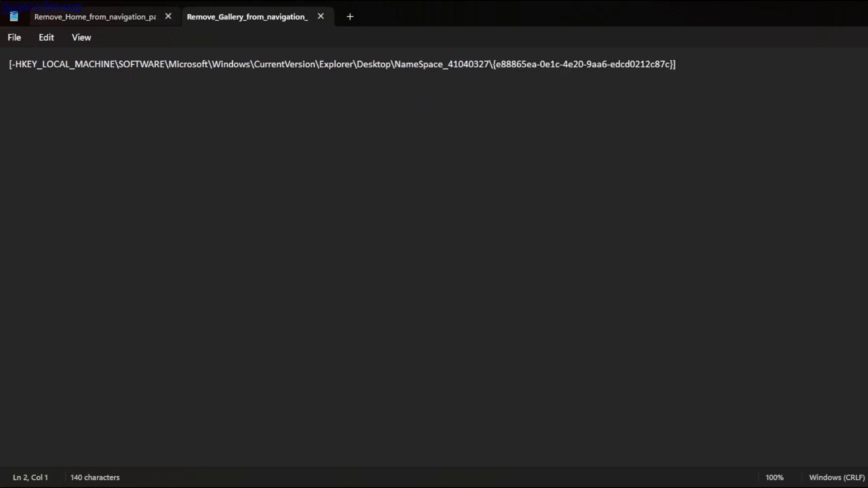
left_click(94, 17)
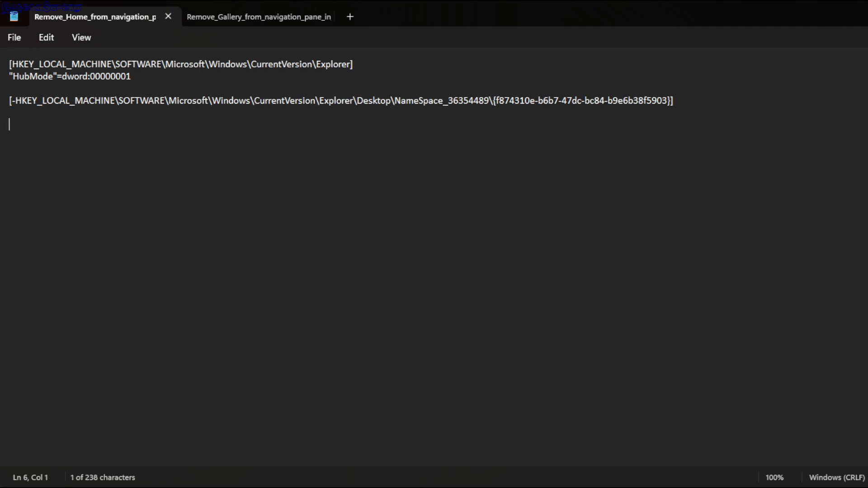
left_click(258, 17)
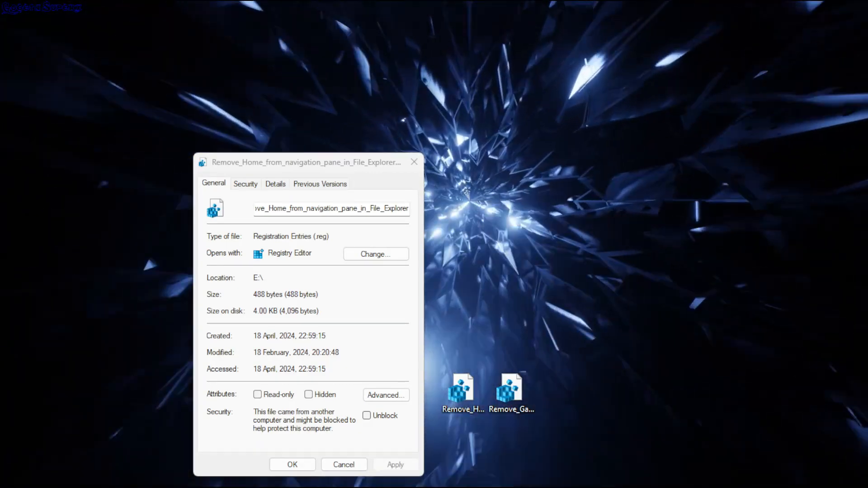
Dismiss the Remove_Home .reg file's Properties dialog
left_click(510, 388)
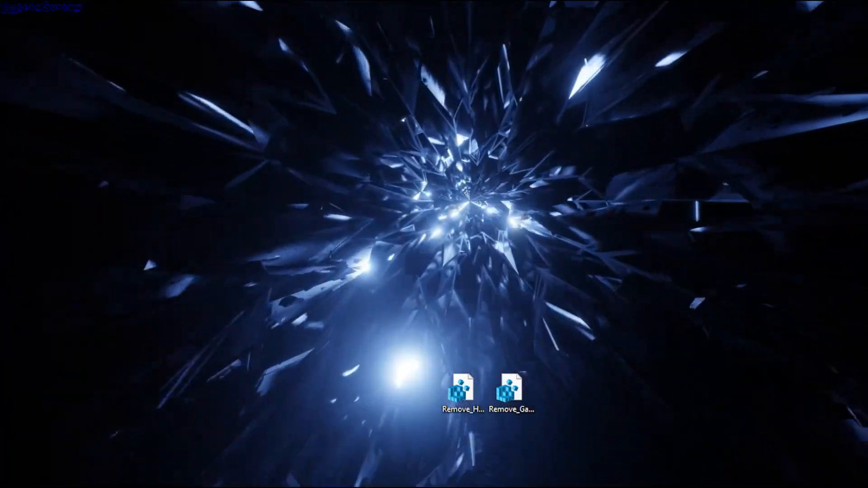
Create a New Text Document on the desktop, open it and paste the Home registry keys
right_click(360, 222)
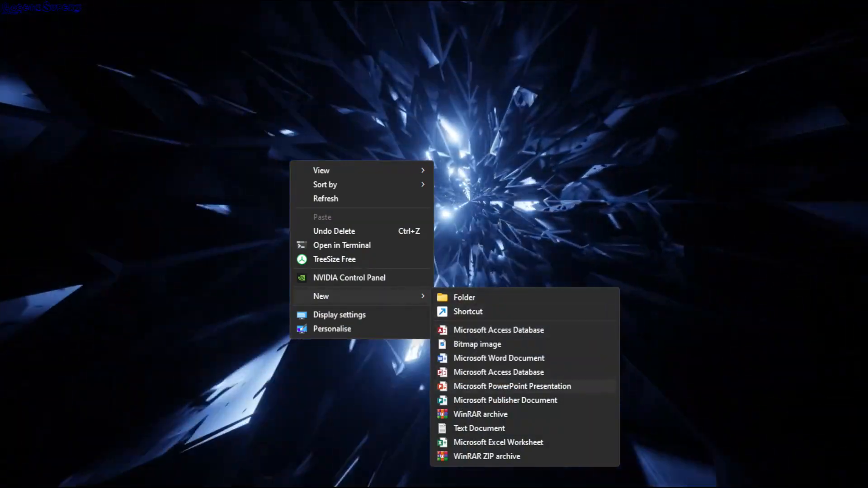
left_click(479, 429)
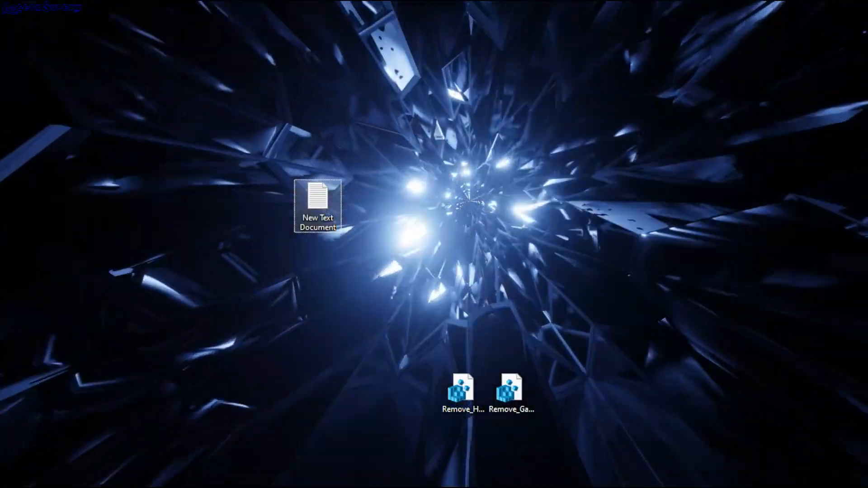
double_click(318, 198)
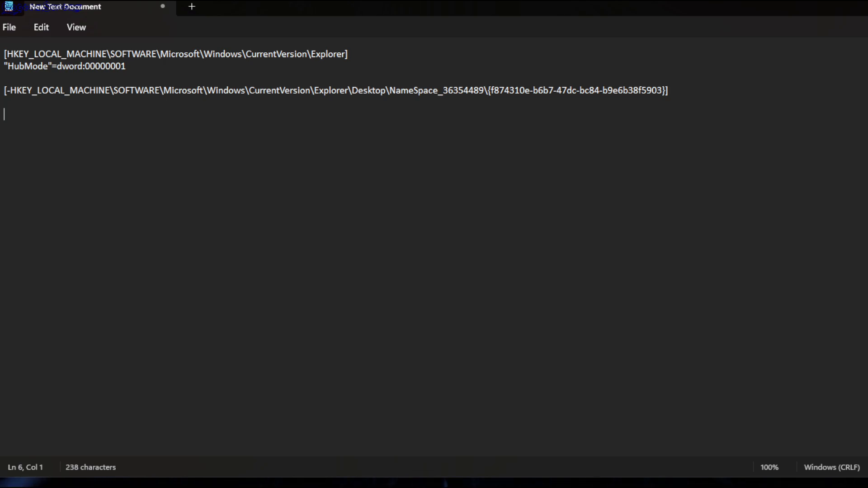
left_click(9, 27)
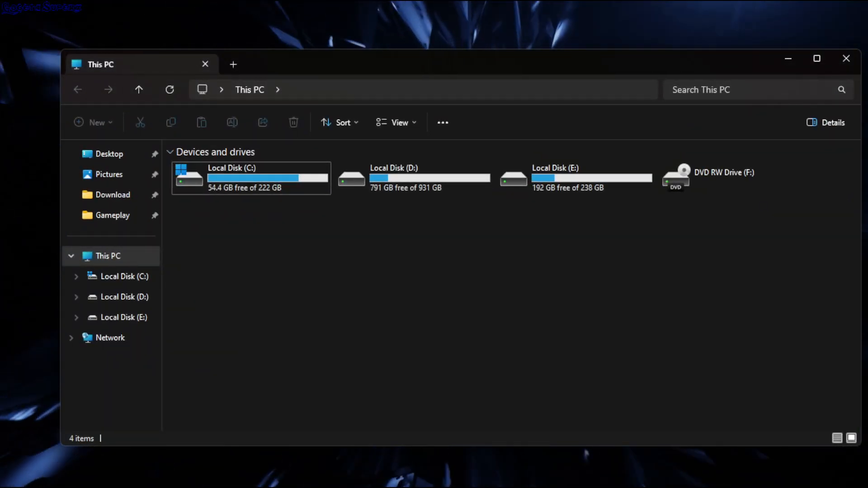
Turn on file name extensions and rename New Text Document.txt to .reg, confirming the warning
left_click(396, 122)
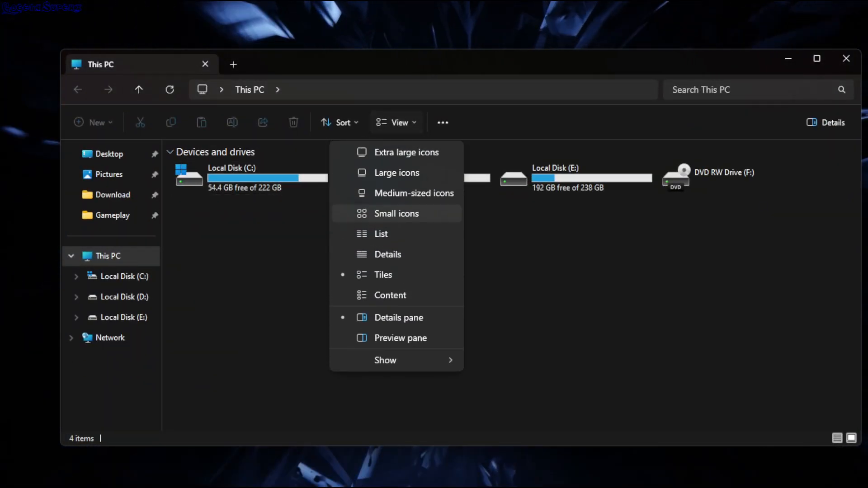
left_click(385, 360)
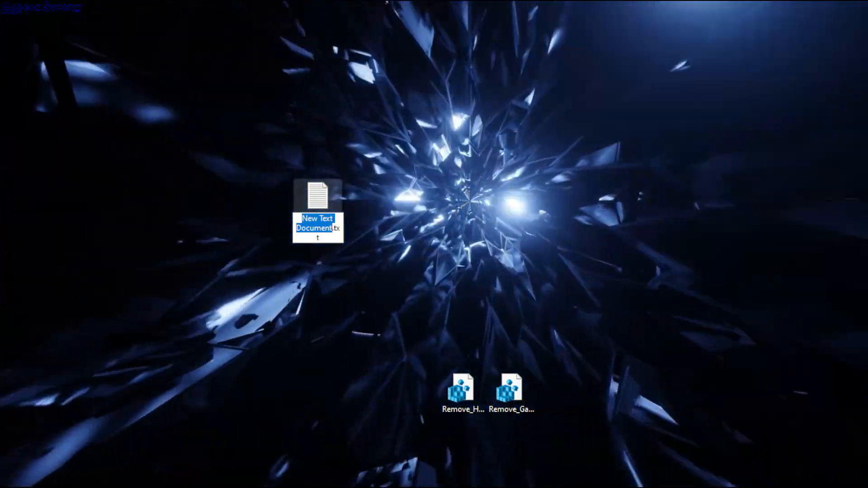
type("reg")
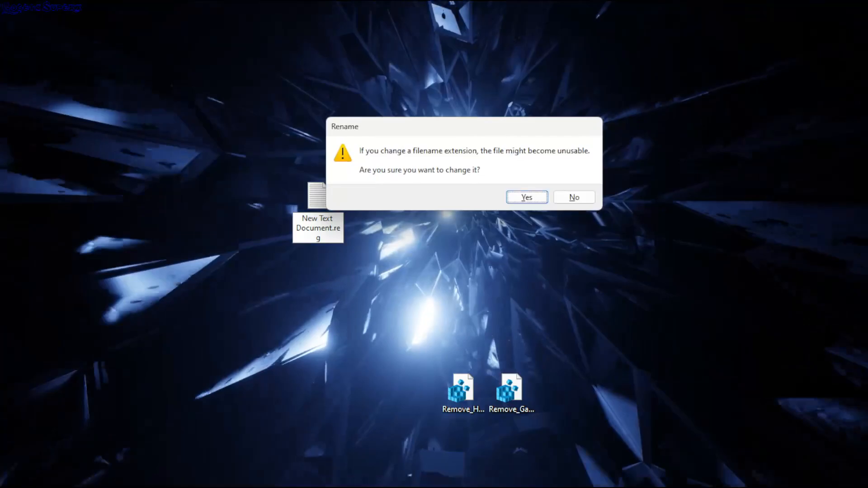
left_click(525, 197)
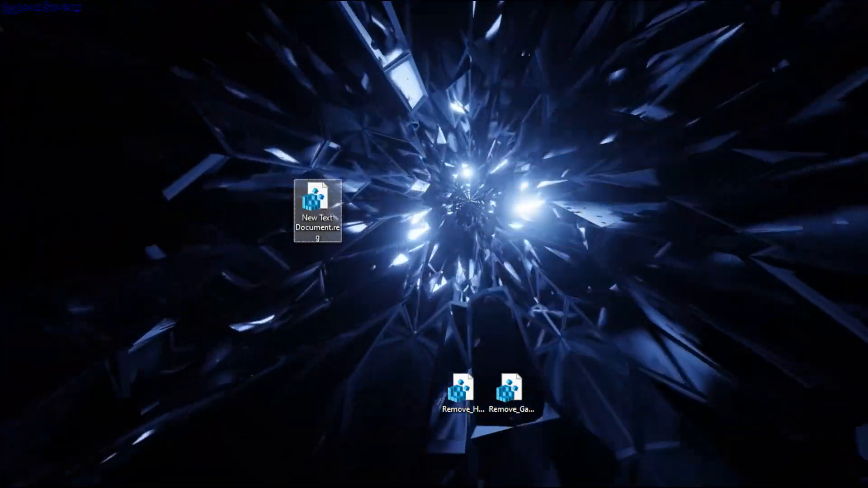